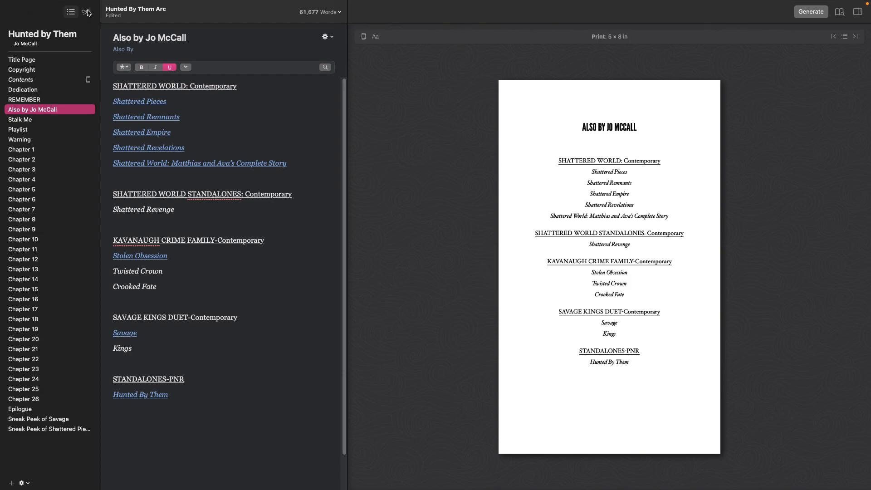
Step: Switch the sidebar to book styles and customize the Artisanal style
{"action": "left_click", "coordinate": [86, 11]}
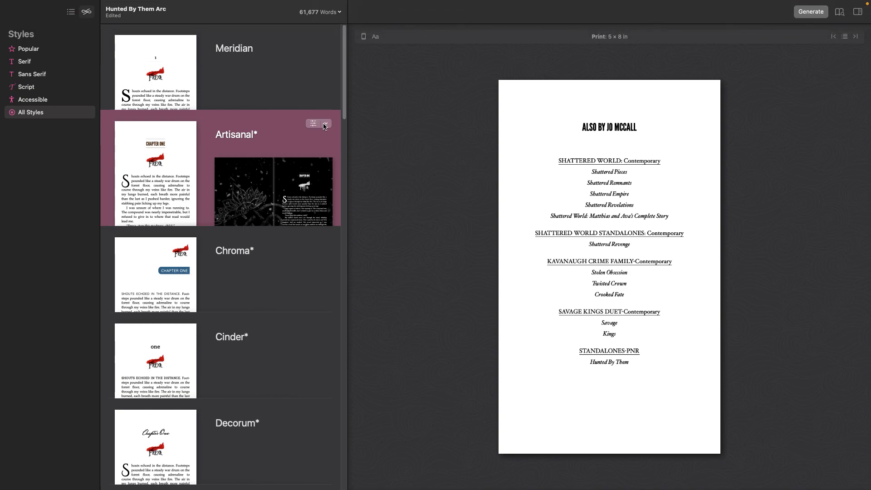
{"action": "left_click", "coordinate": [312, 124]}
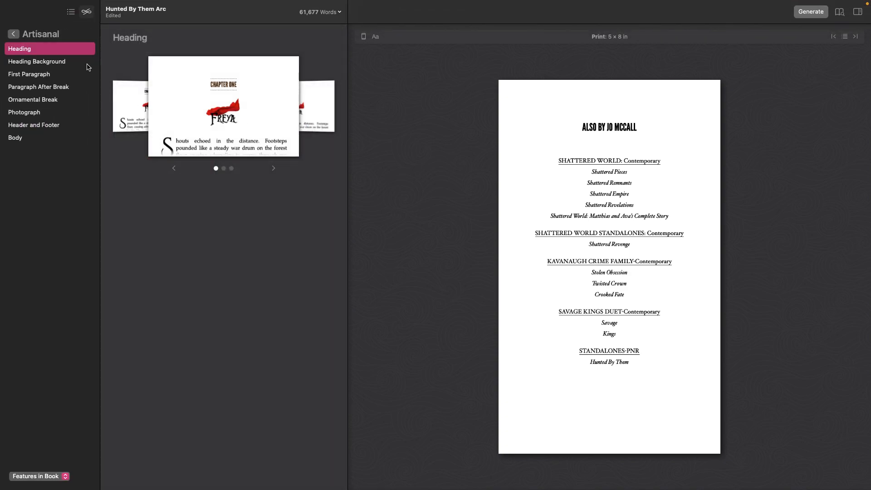
Step: Remove the old custom heading background, browse the presets, then create a new custom one
{"action": "left_click", "coordinate": [38, 61]}
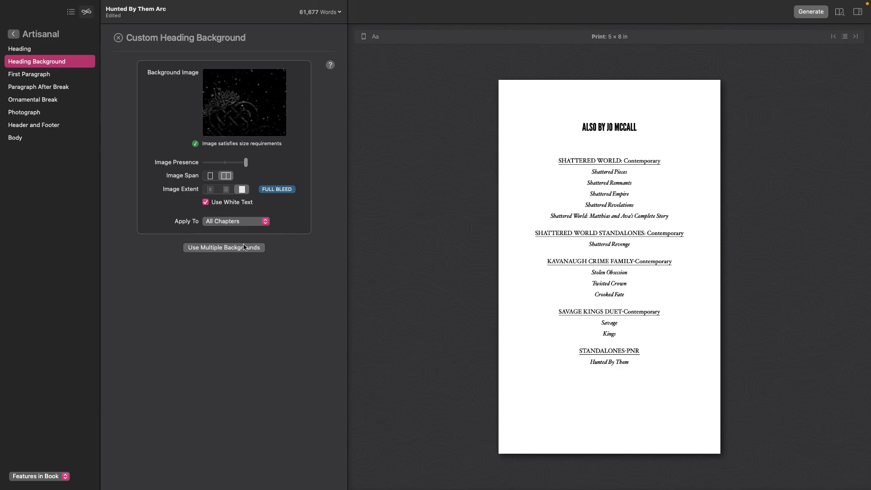
{"action": "left_click", "coordinate": [117, 38]}
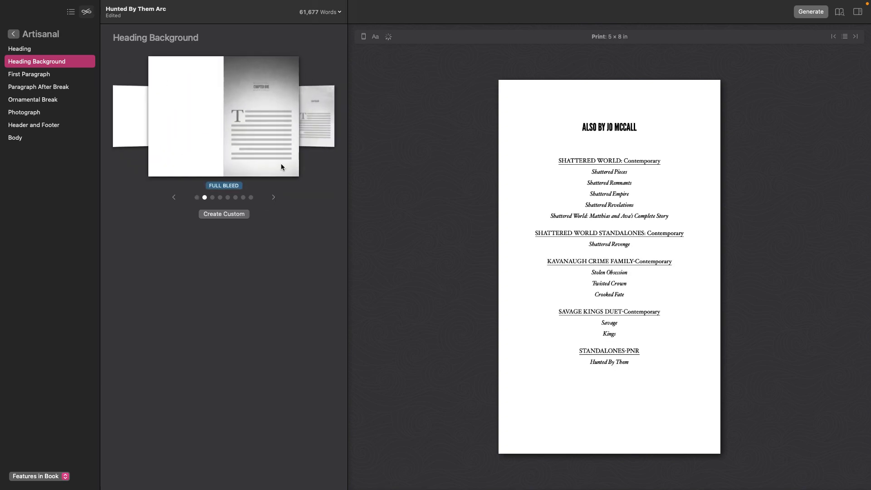
{"action": "left_click", "coordinate": [273, 197]}
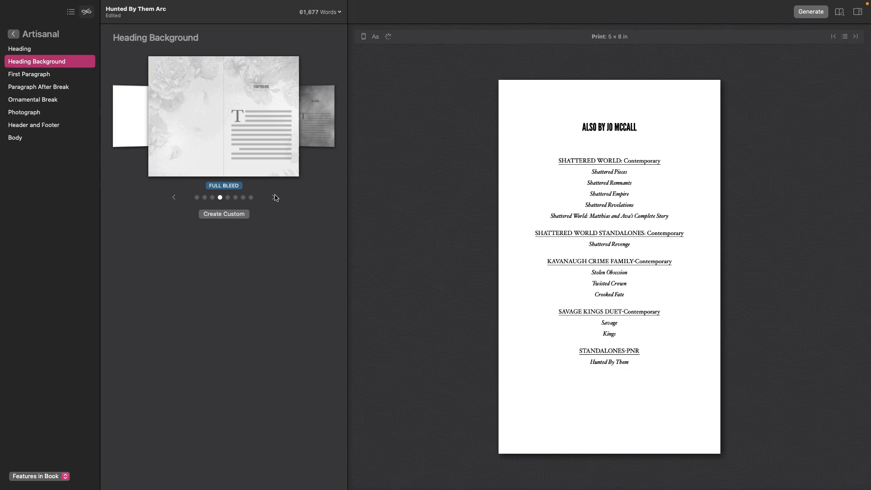
{"action": "left_click", "coordinate": [235, 198]}
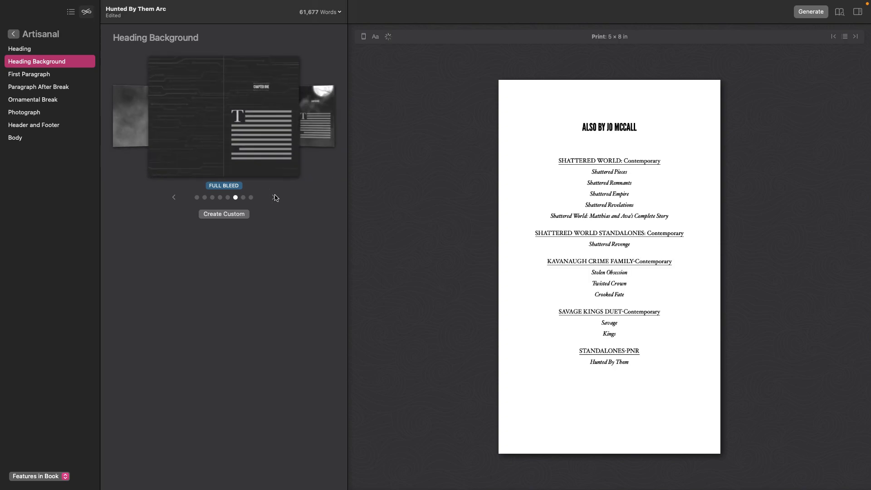
{"action": "left_click", "coordinate": [273, 197]}
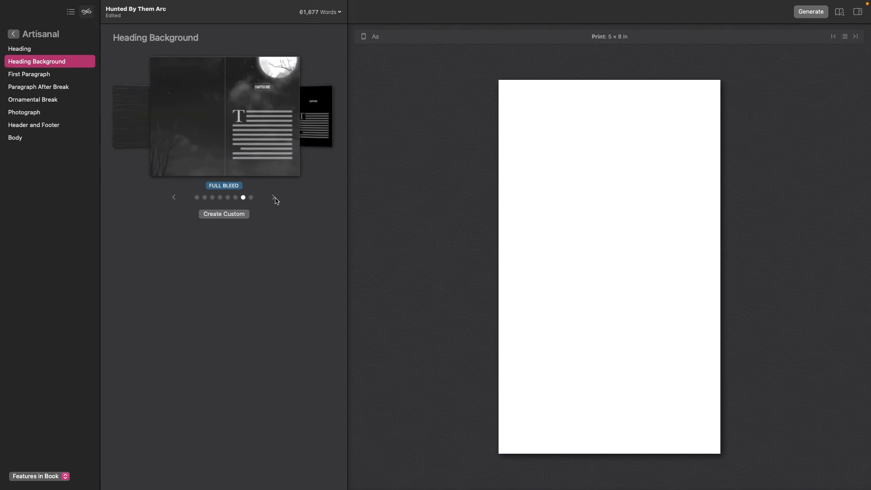
{"action": "left_click", "coordinate": [173, 197]}
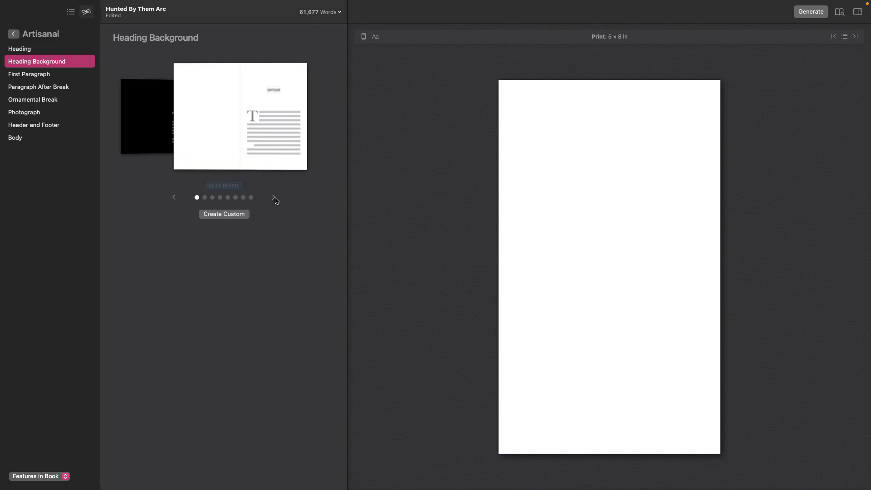
{"action": "left_click", "coordinate": [224, 214]}
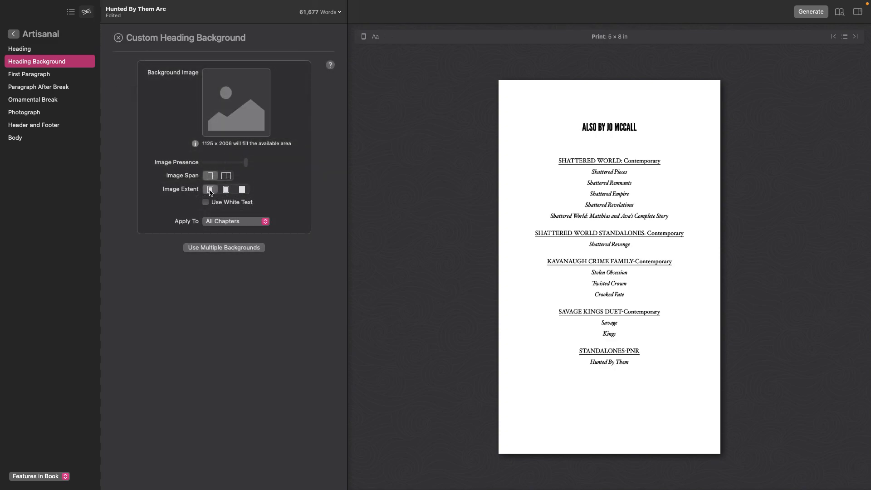
Step: Set the custom heading background to full bleed, two-page span, with white text
{"action": "left_click", "coordinate": [241, 190]}
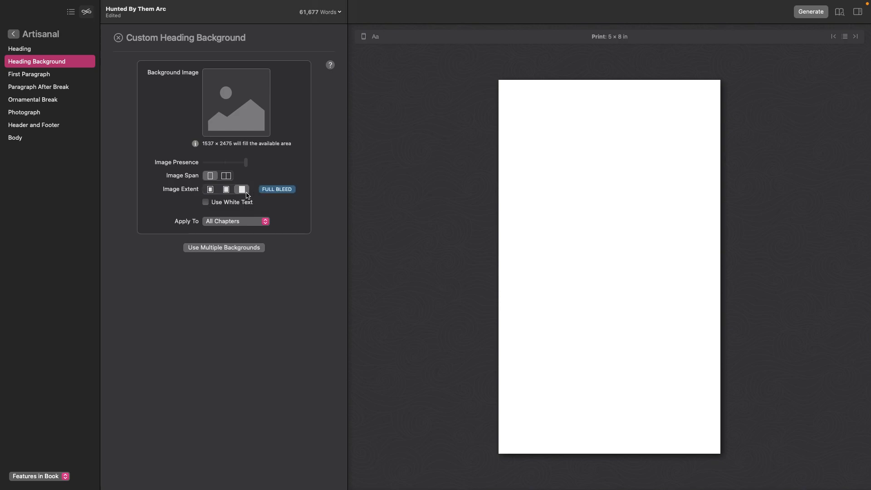
{"action": "left_click", "coordinate": [226, 175]}
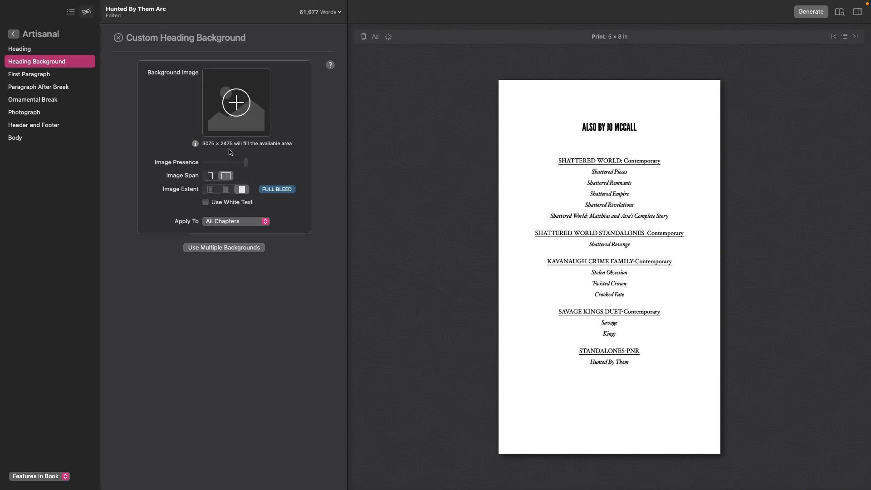
{"action": "mouse_move", "coordinate": [201, 148]}
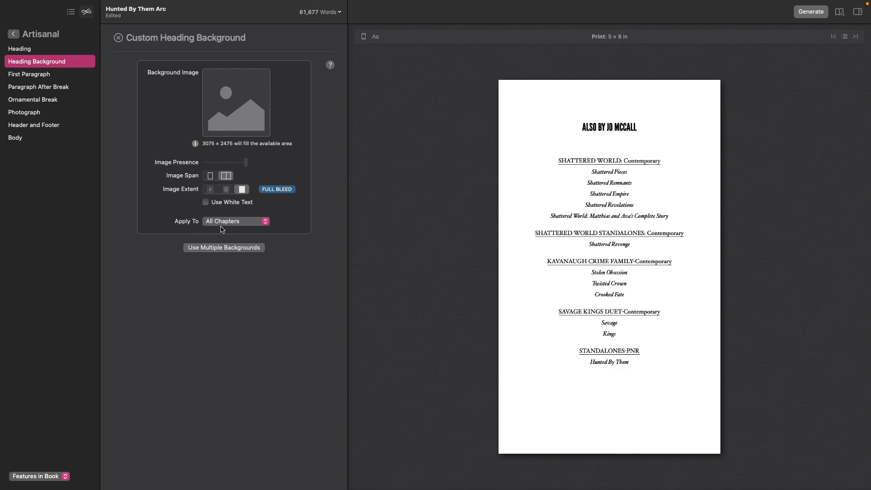
{"action": "left_click", "coordinate": [205, 202]}
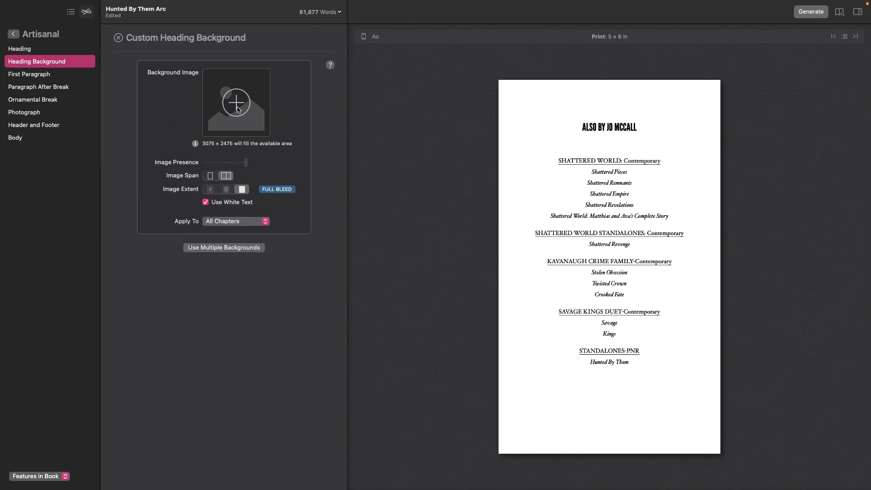
Step: Load embrace.png from Downloads as the heading background image
{"action": "left_click", "coordinate": [236, 103]}
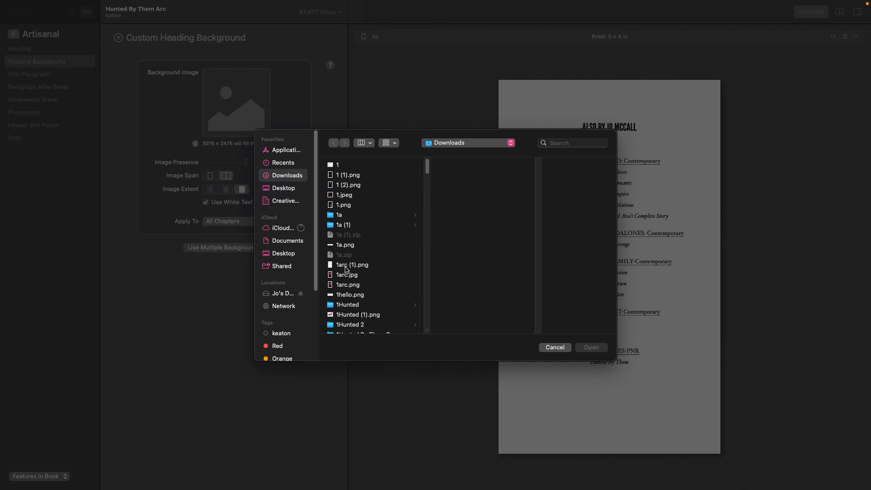
{"action": "left_click", "coordinate": [354, 304]}
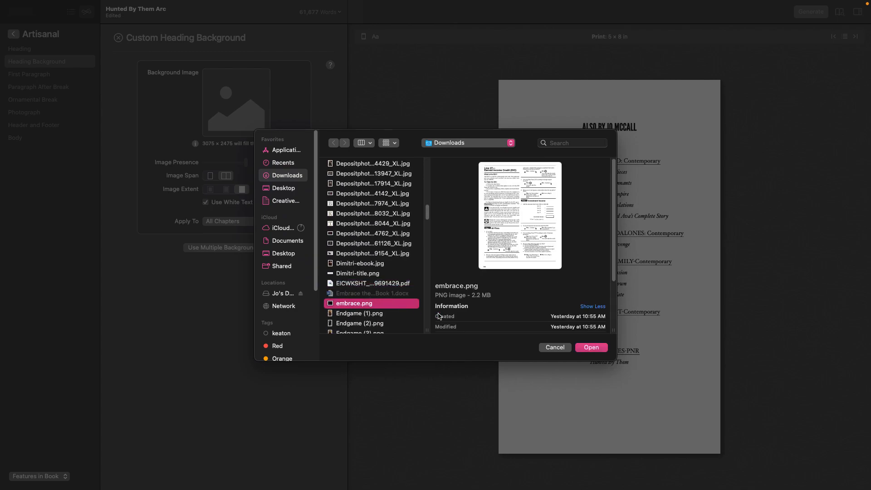
{"action": "left_click", "coordinate": [590, 347]}
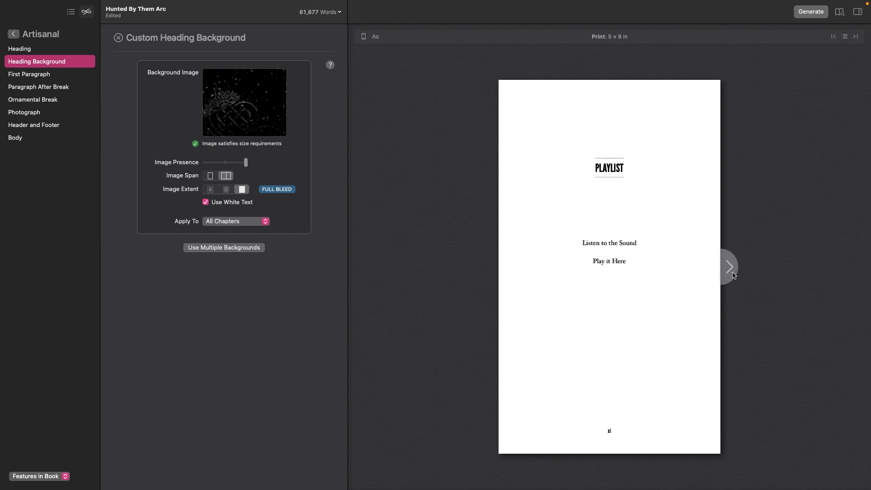
Step: Page through the preview to the Chapter Two opening and beyond
{"action": "left_click", "coordinate": [728, 267]}
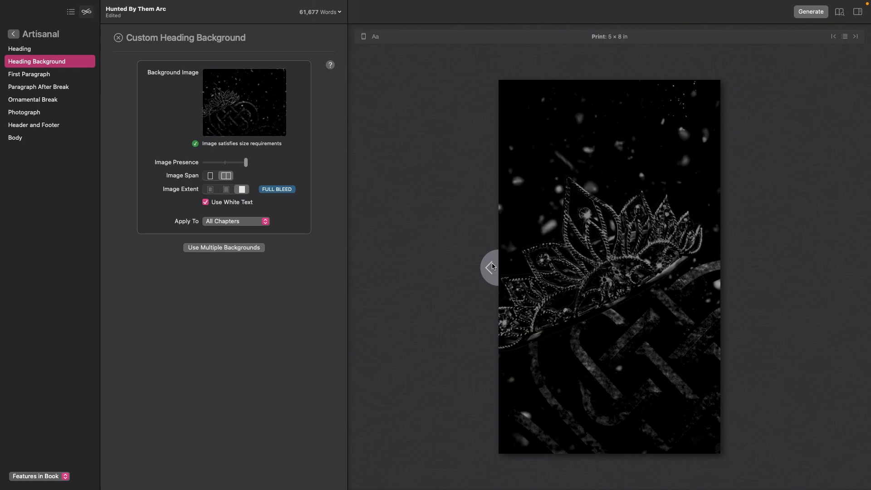
{"action": "left_click", "coordinate": [491, 266]}
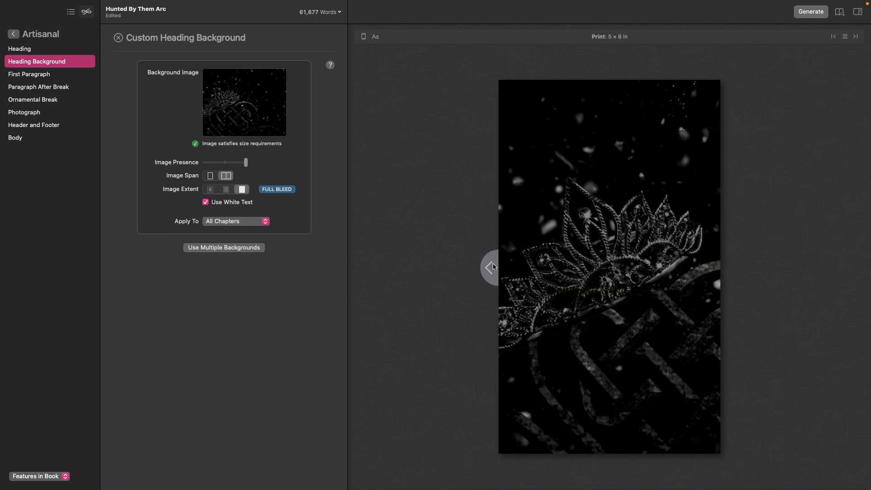
{"action": "left_click", "coordinate": [490, 267]}
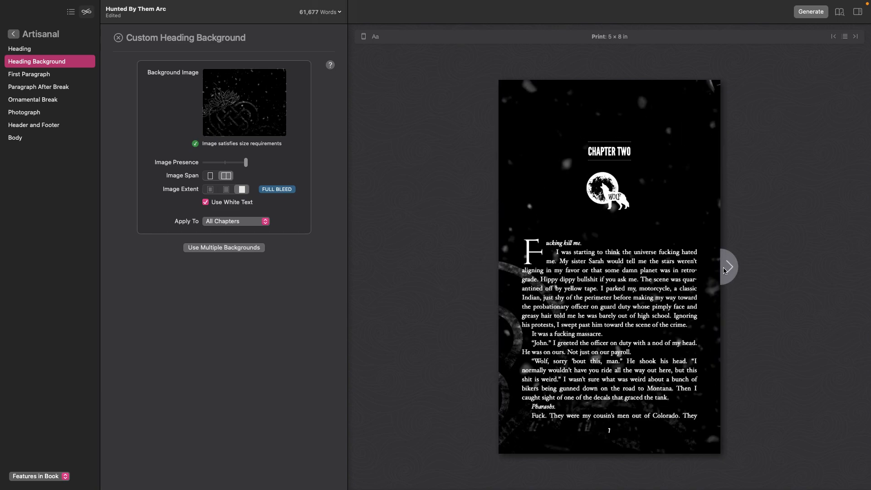
{"action": "left_click", "coordinate": [727, 267]}
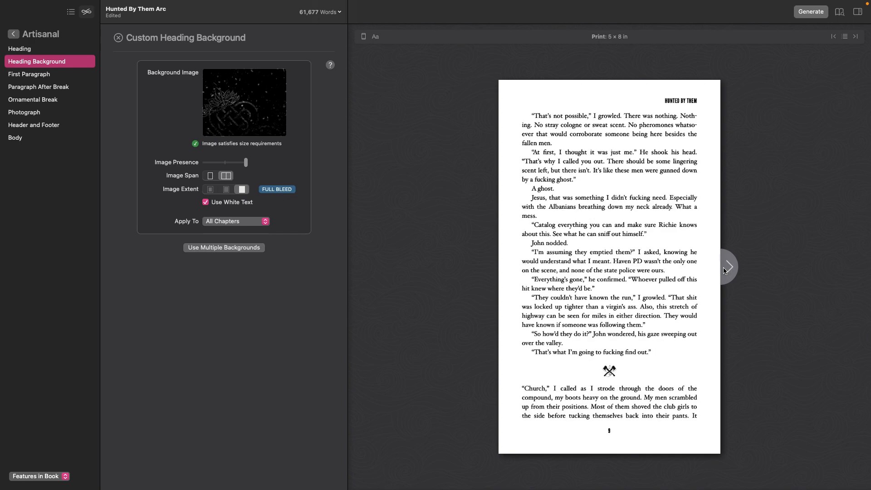
{"action": "left_click", "coordinate": [727, 267]}
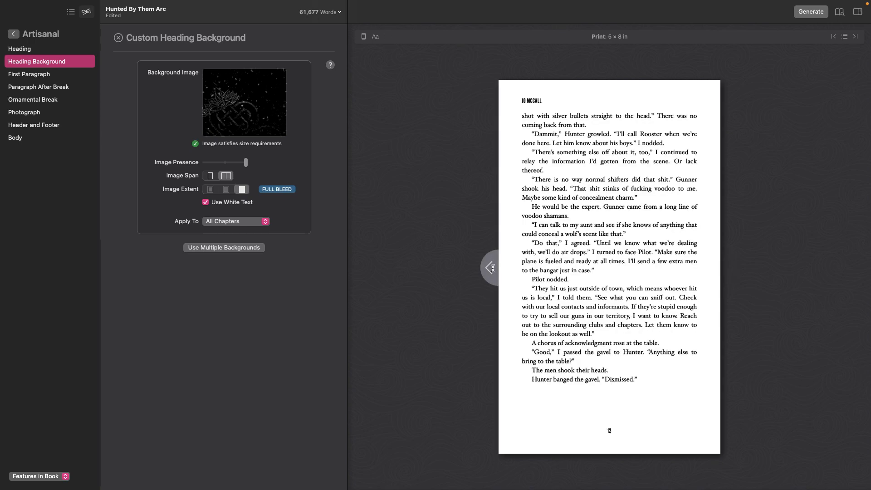
{"action": "mouse_move", "coordinate": [729, 267]}
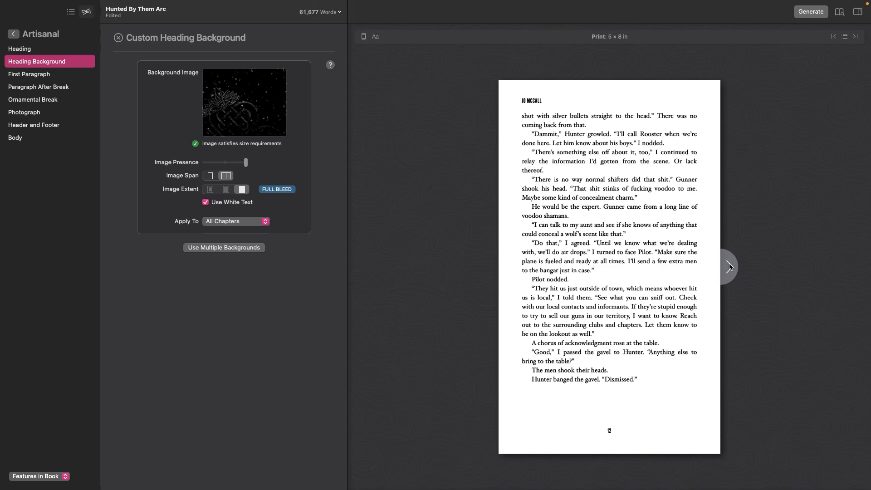
Step: Page past the Chapter Three and Four openings, then bring up book generation
{"action": "left_click", "coordinate": [729, 267]}
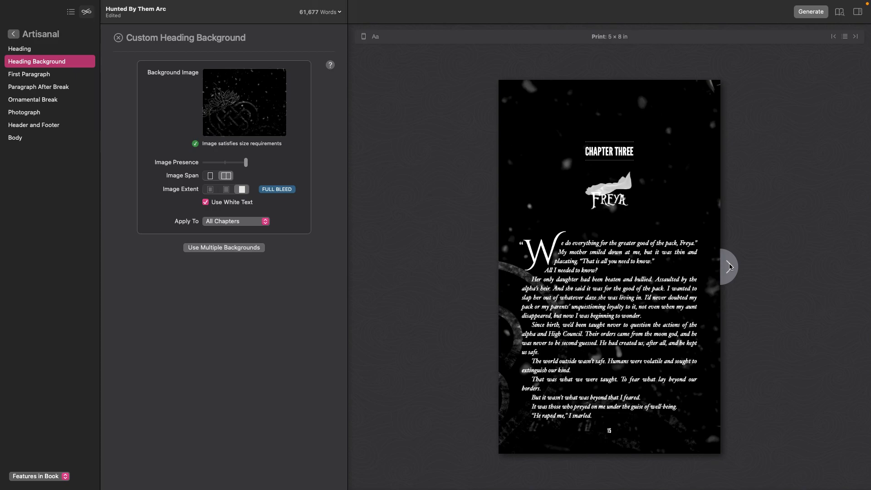
{"action": "left_click", "coordinate": [728, 265]}
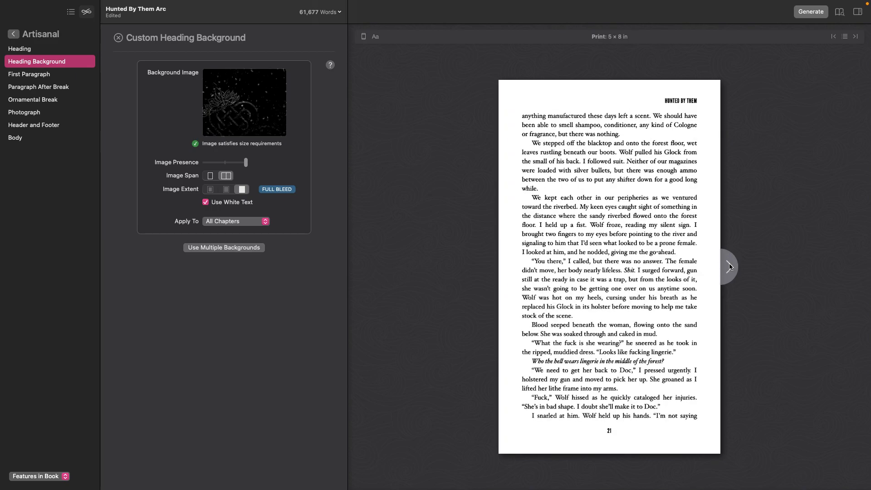
{"action": "left_click", "coordinate": [728, 267]}
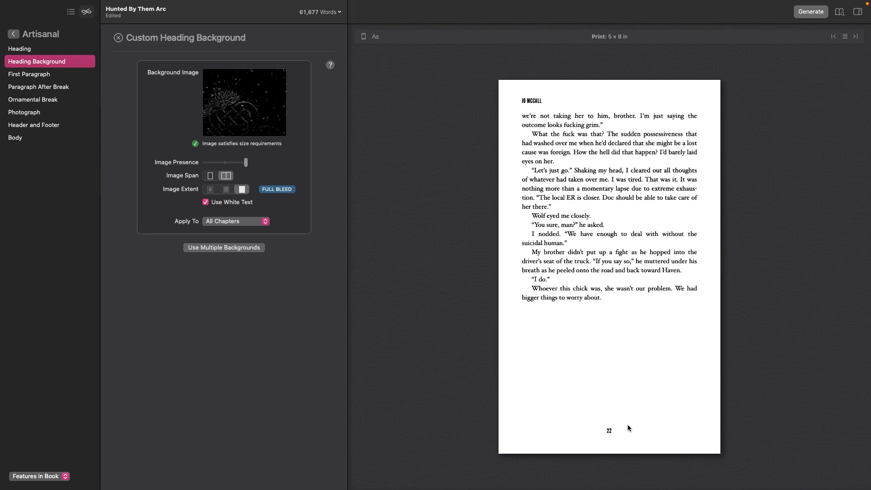
{"action": "mouse_move", "coordinate": [729, 271]}
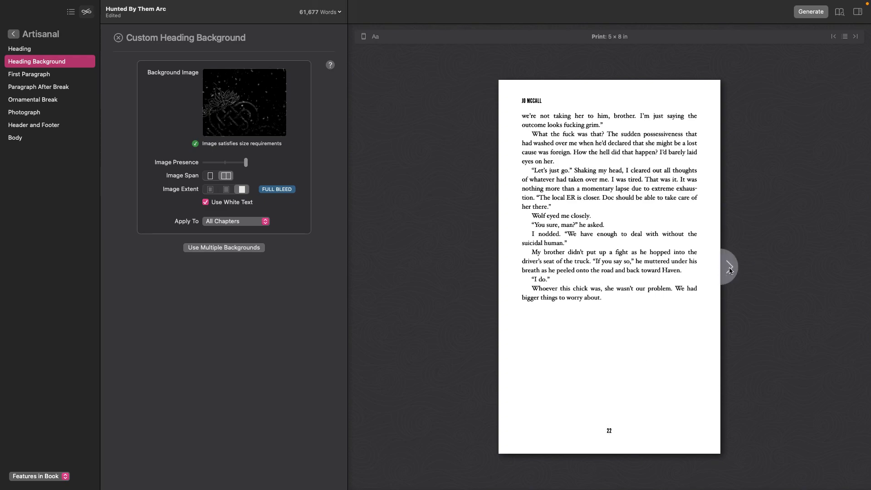
{"action": "left_click", "coordinate": [728, 267]}
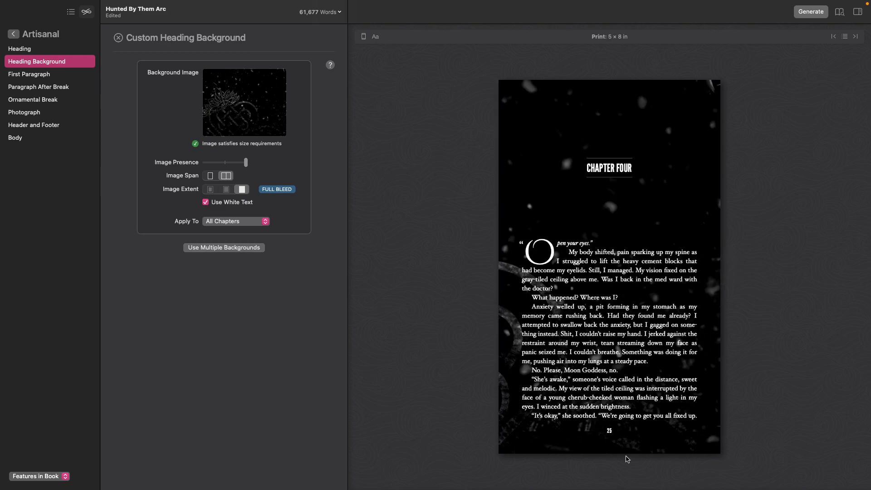
{"action": "left_click", "coordinate": [488, 267]}
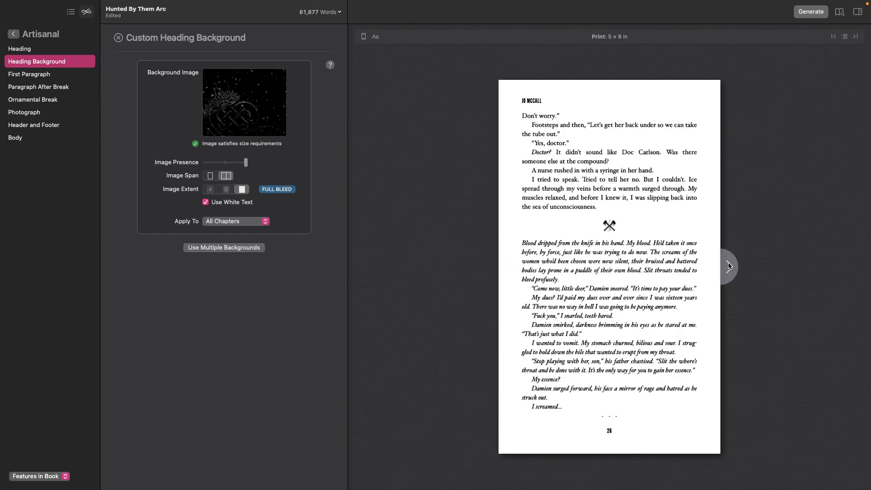
{"action": "left_click", "coordinate": [727, 267]}
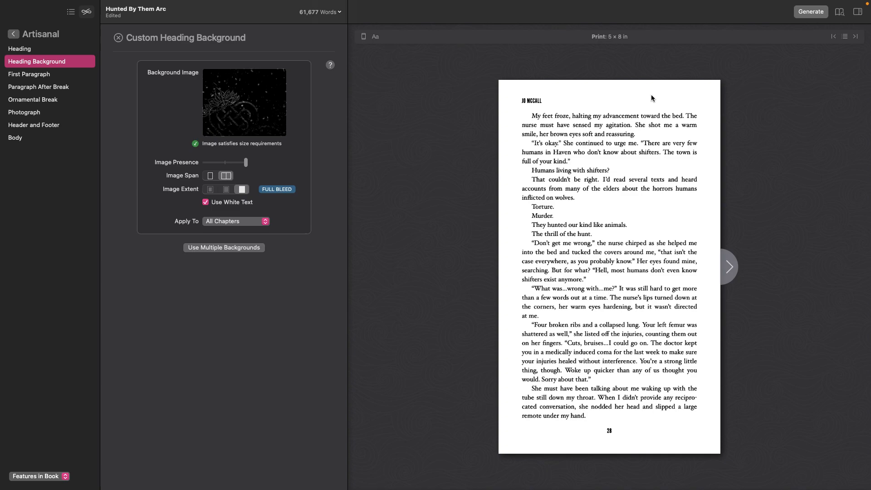
{"action": "left_click", "coordinate": [810, 11]}
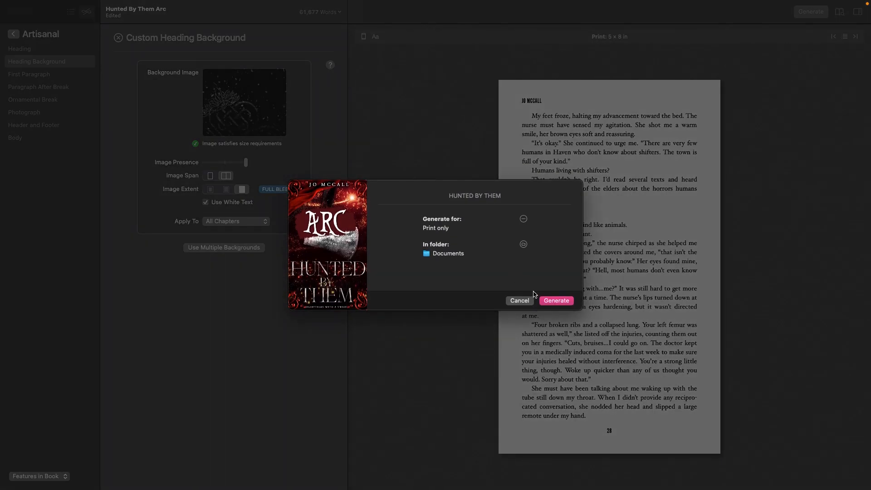
Step: Build the print-only Hunted By Them Arc edition into Documents
{"action": "left_click", "coordinate": [555, 300]}
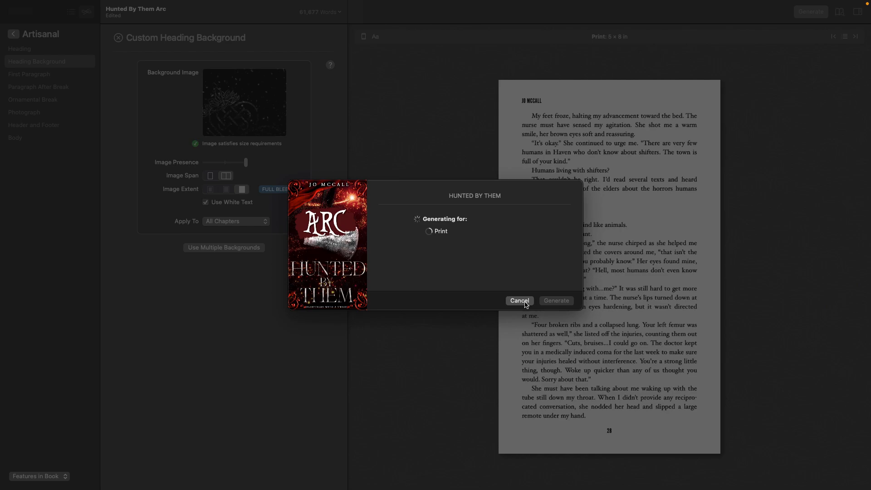
{"action": "left_click", "coordinate": [519, 300]}
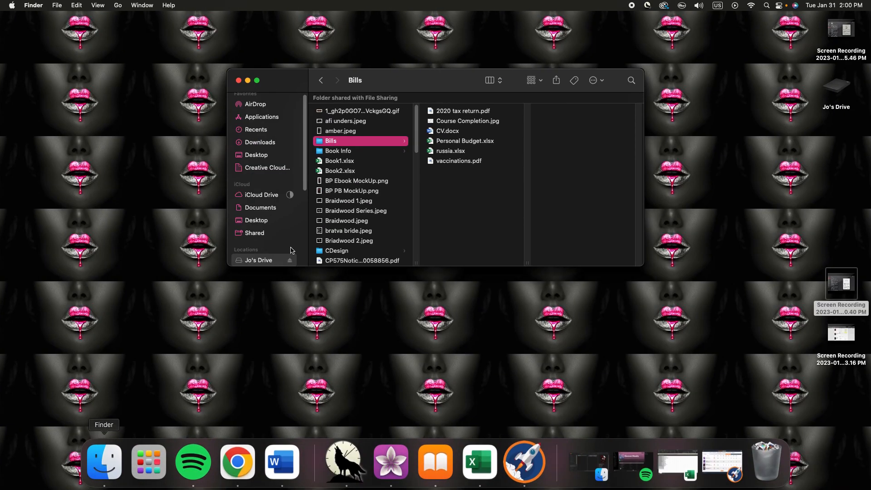
Step: Open Forbidden-Noelle-Print.pdf from Documents > Forbidden Noelle > Print
{"action": "scroll", "scroll_direction": "down", "scroll_amount": 3}
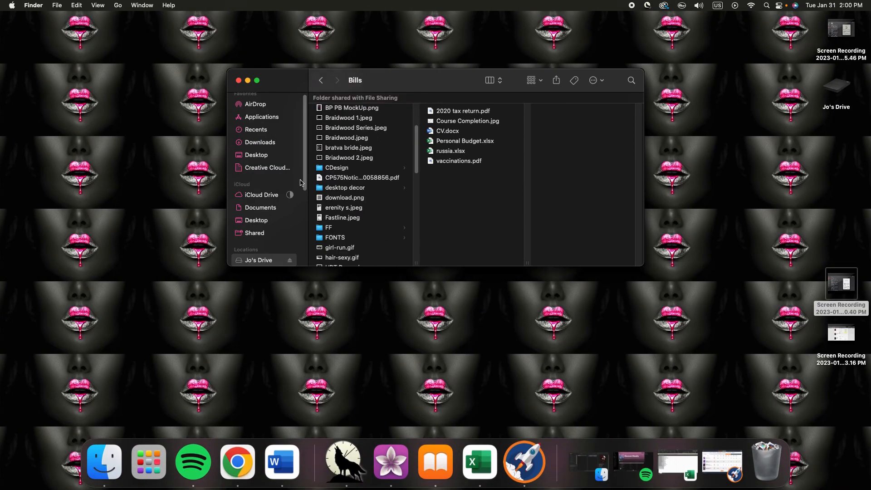
{"action": "left_click", "coordinate": [259, 207]}
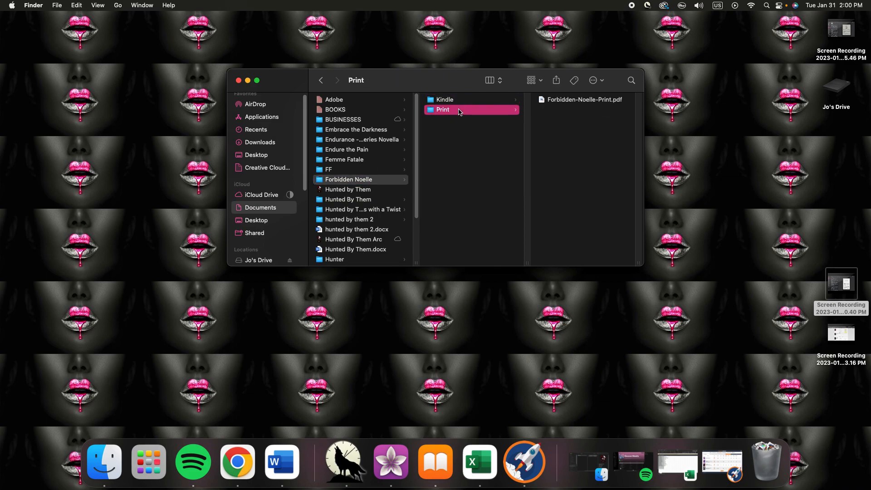
{"action": "double_click", "coordinate": [582, 99]}
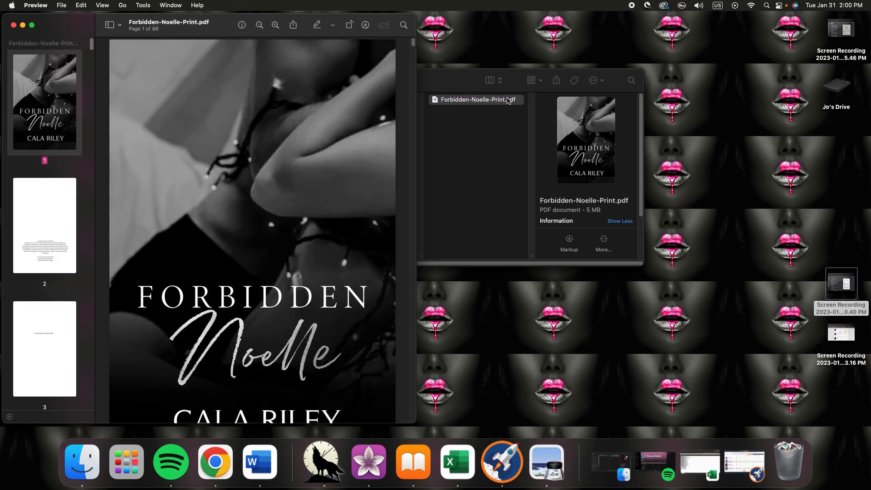
Step: Scroll through the Forbidden Noelle print PDF's pages in Preview
{"action": "scroll", "scroll_direction": "down", "scroll_amount": 3}
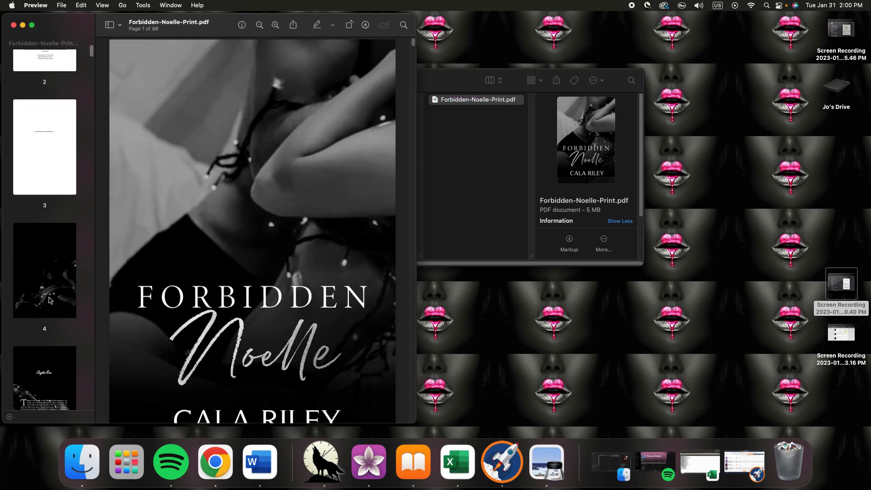
{"action": "scroll", "scroll_direction": "down", "scroll_amount": 3}
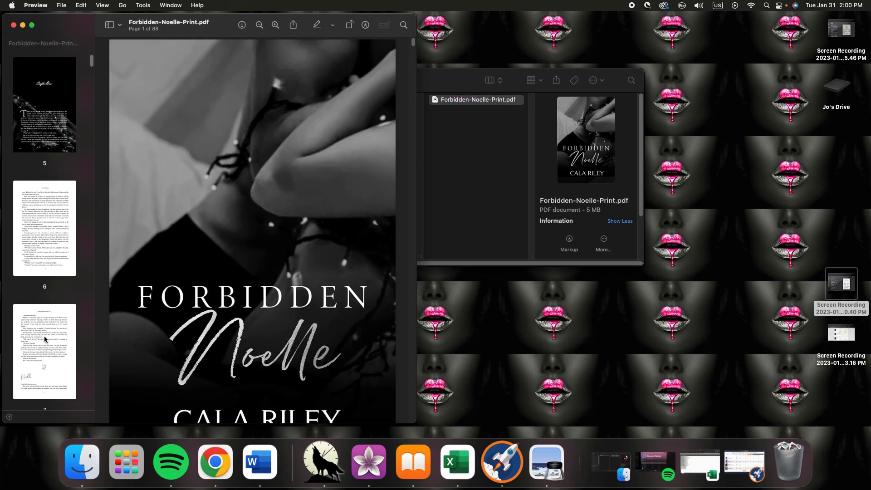
{"action": "scroll", "scroll_direction": "down", "scroll_amount": 3}
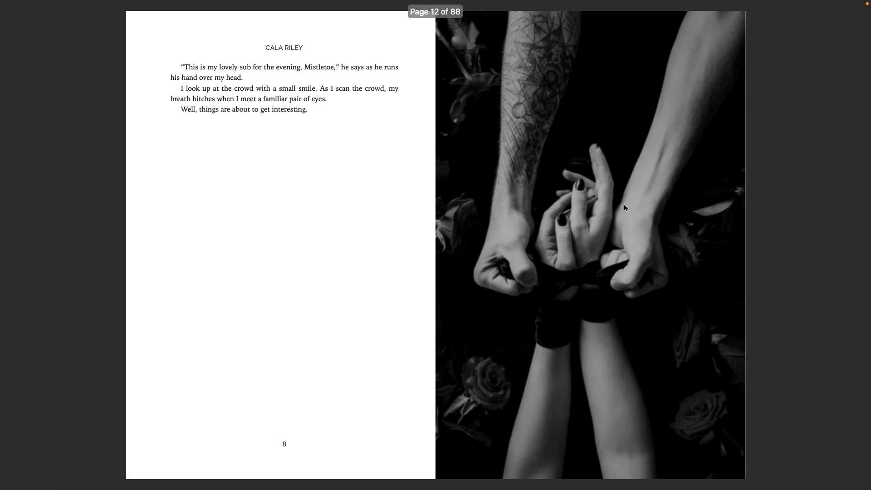
{"action": "mouse_move", "coordinate": [576, 156]}
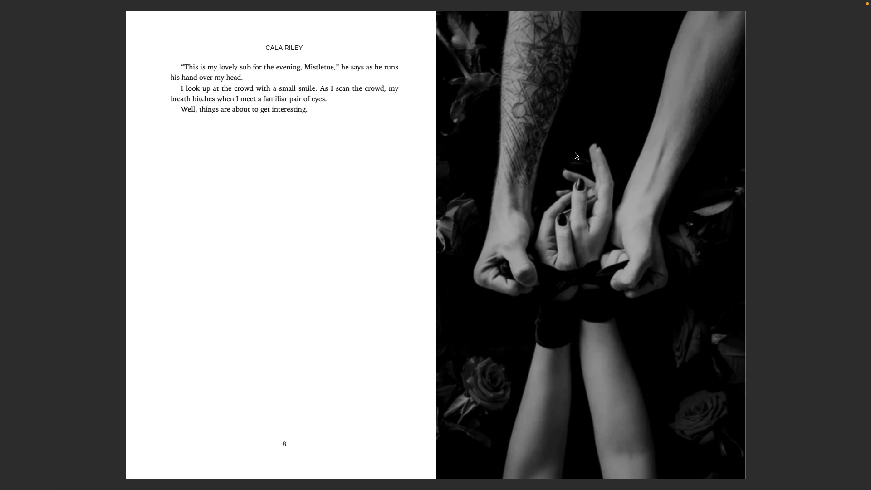
{"action": "mouse_move", "coordinate": [591, 168]}
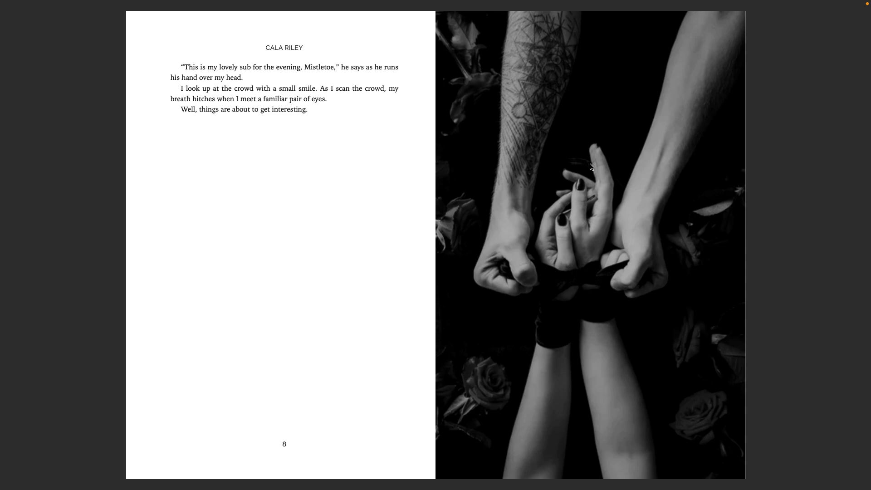
{"action": "mouse_move", "coordinate": [543, 303]}
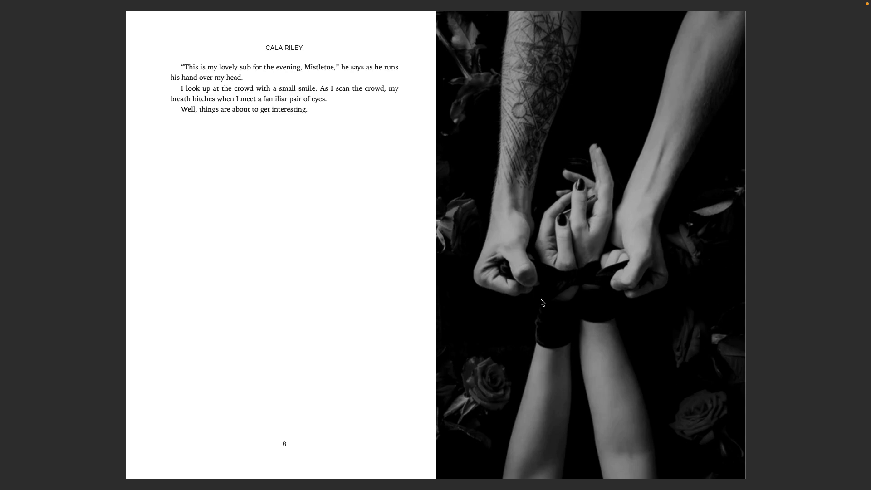
{"action": "mouse_move", "coordinate": [733, 239]}
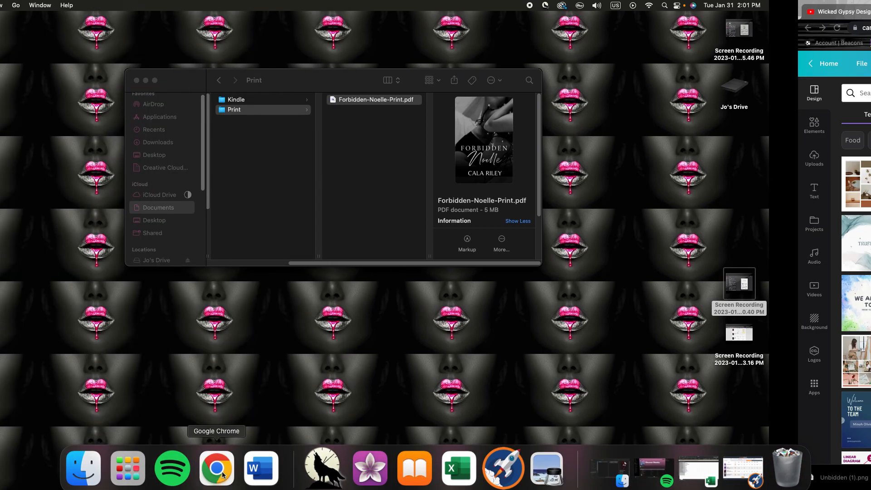
Step: Switch to Google Chrome showing the embrace design in Canva
{"action": "left_click", "coordinate": [217, 468]}
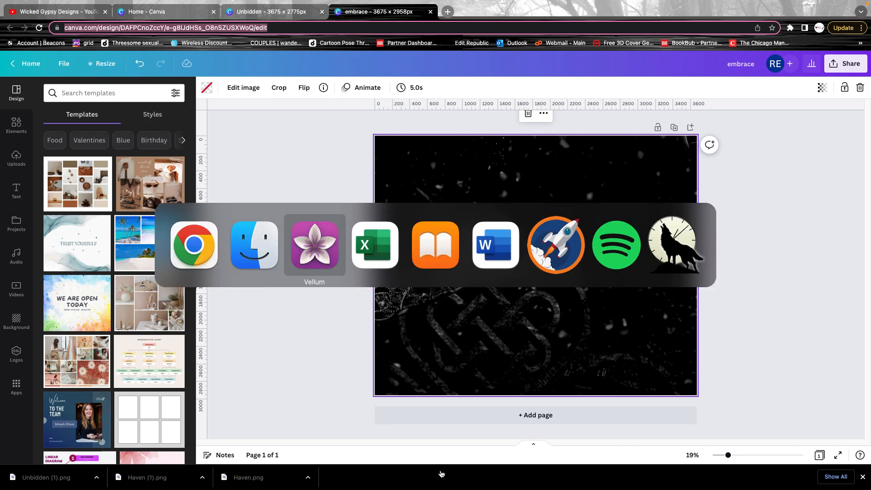
Step: Back in Vellum, review Print Settings: 5×8 trim at 276 pages
{"action": "left_click", "coordinate": [313, 244]}
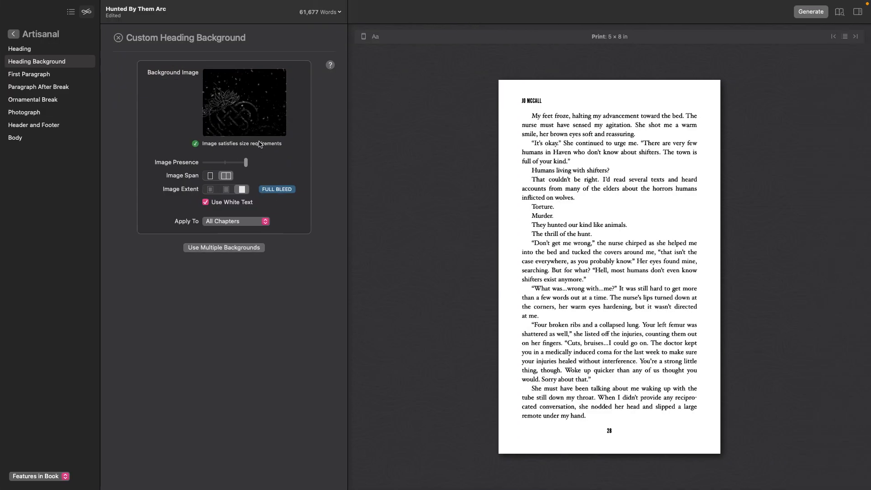
{"action": "mouse_move", "coordinate": [166, 142]}
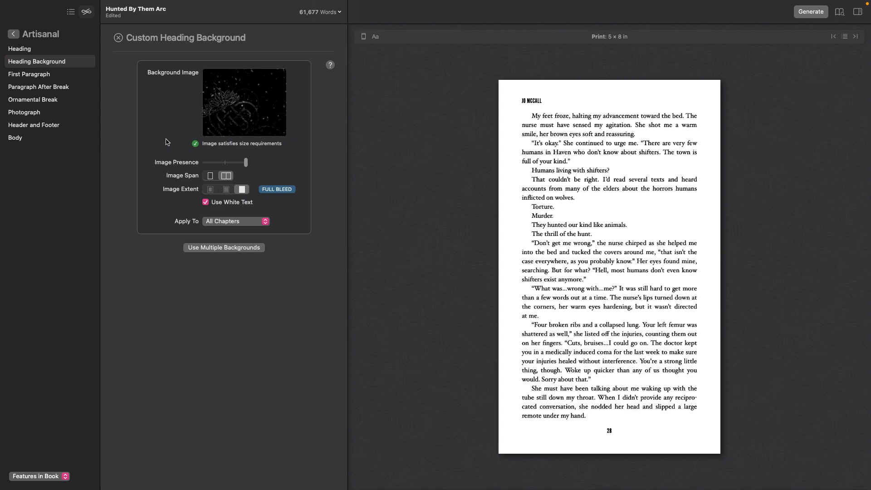
{"action": "left_click", "coordinate": [57, 5]}
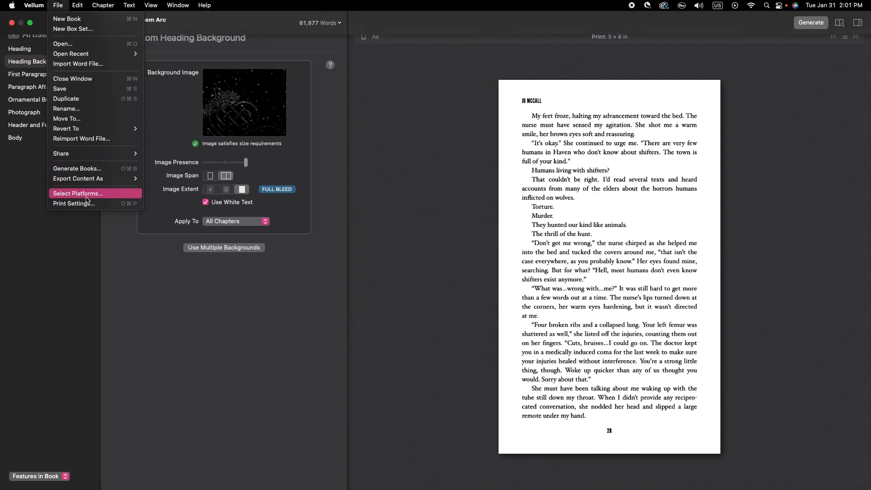
{"action": "left_click", "coordinate": [73, 203]}
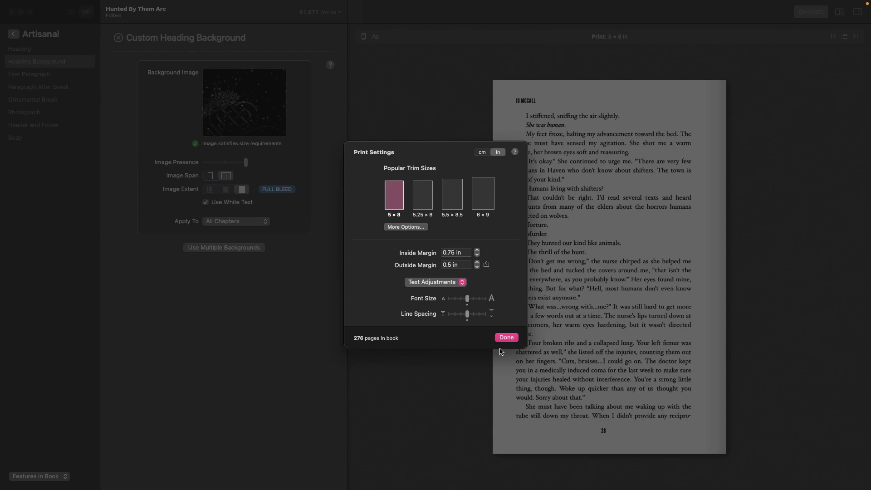
{"action": "mouse_move", "coordinate": [386, 309]}
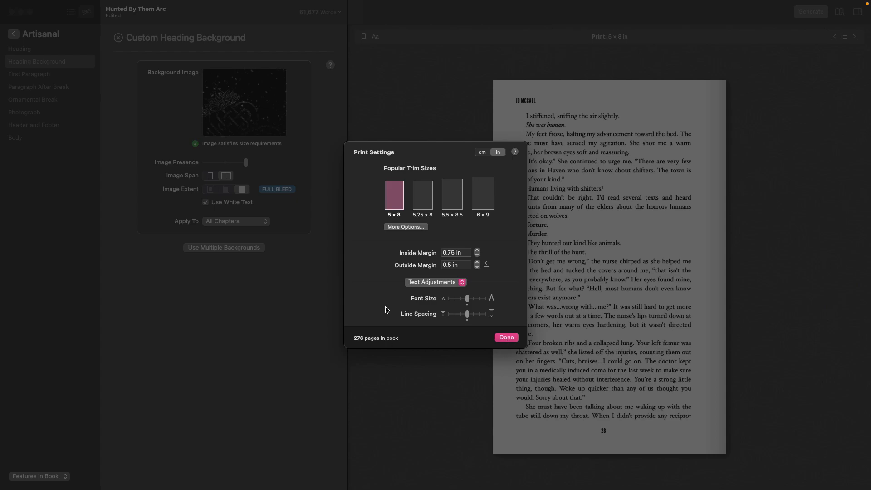
{"action": "mouse_move", "coordinate": [468, 341]}
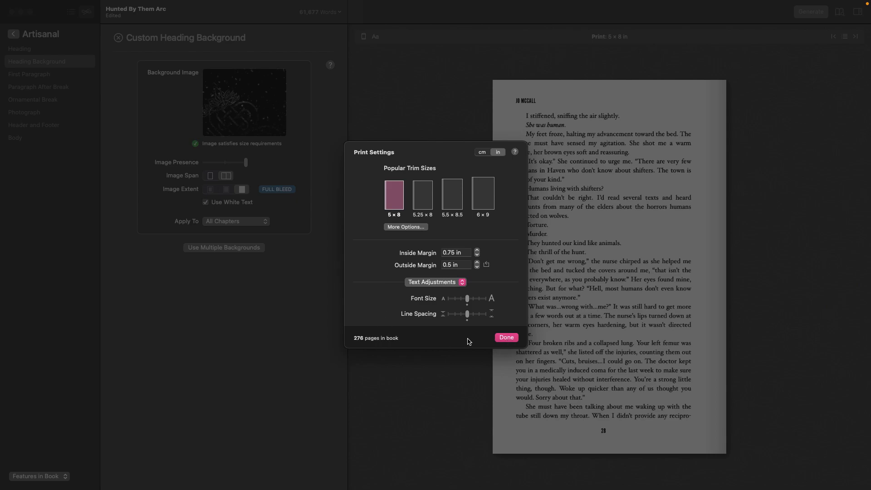
{"action": "left_click", "coordinate": [504, 336]}
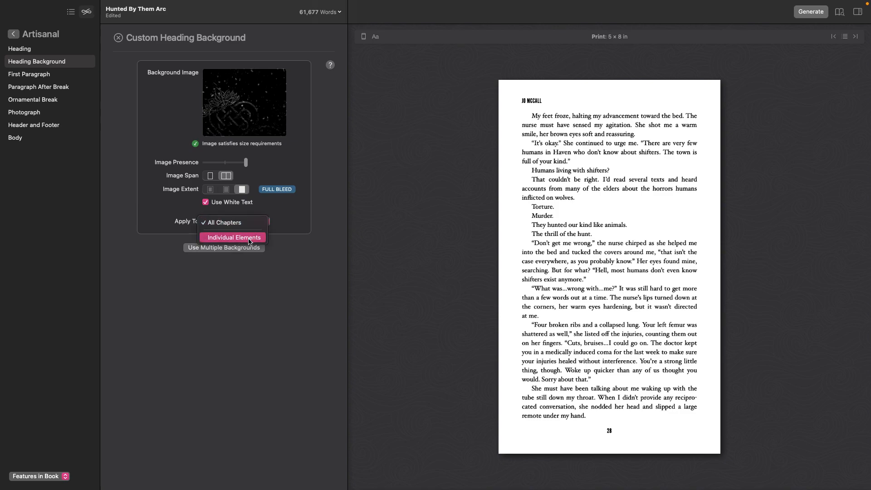
Step: Limit the crown background to individual elements named Image 2 and add a chapter background
{"action": "left_click", "coordinate": [234, 237]}
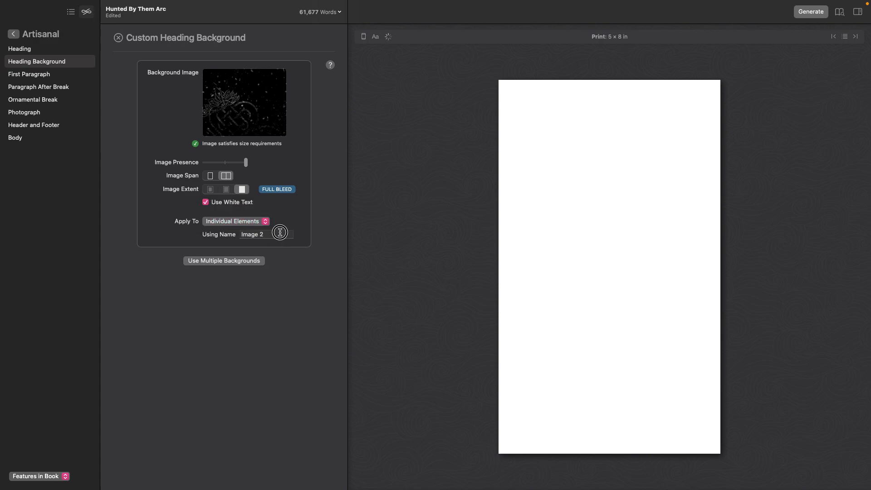
{"action": "left_click", "coordinate": [266, 234]}
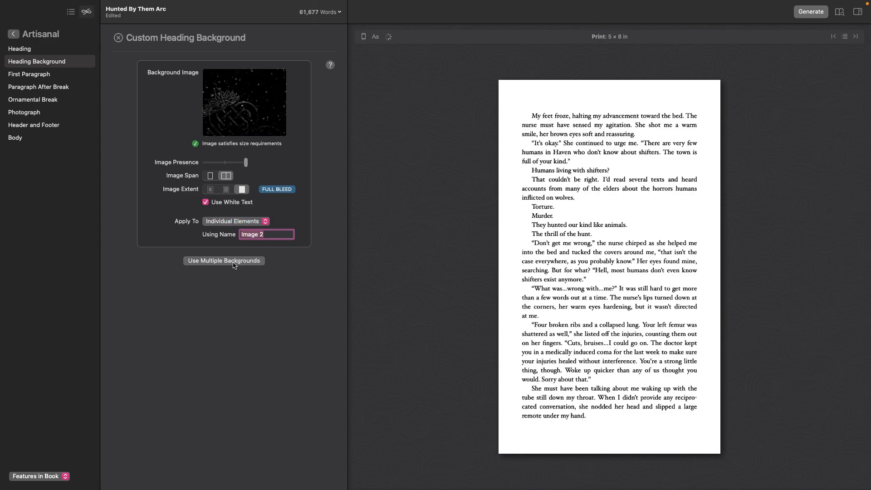
{"action": "left_click", "coordinate": [224, 260]}
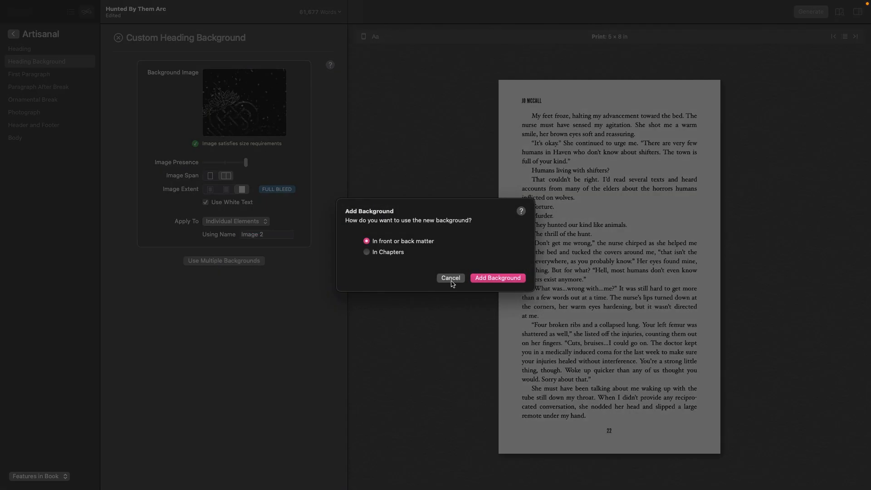
{"action": "left_click", "coordinate": [366, 252]}
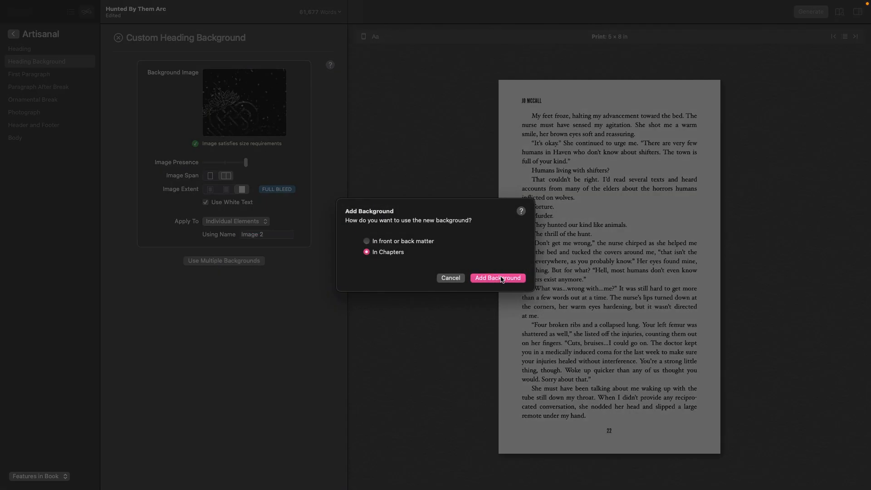
{"action": "left_click", "coordinate": [497, 278]}
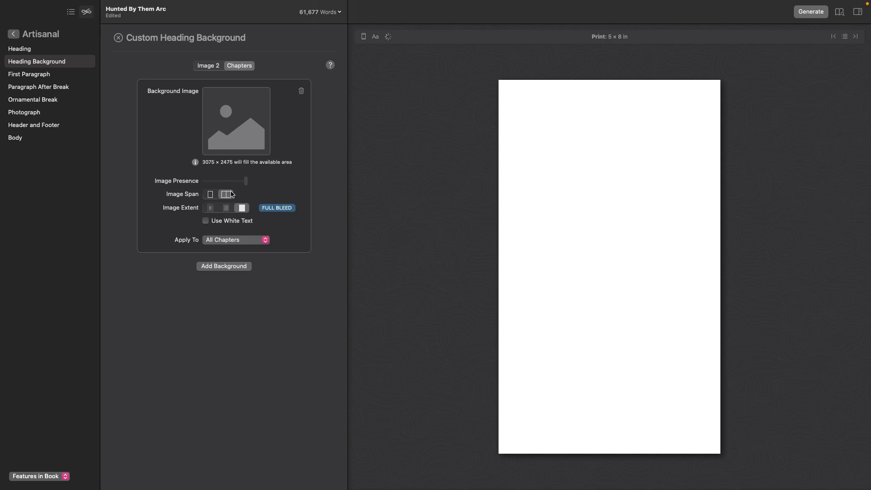
Step: Set the gothic building photo as background for individual elements named Image 1
{"action": "left_click", "coordinate": [235, 121]}
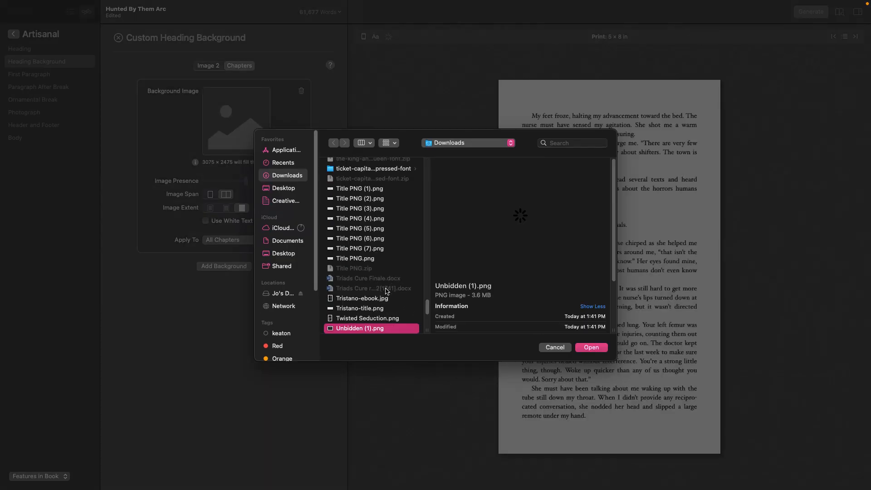
{"action": "left_click", "coordinate": [590, 347]}
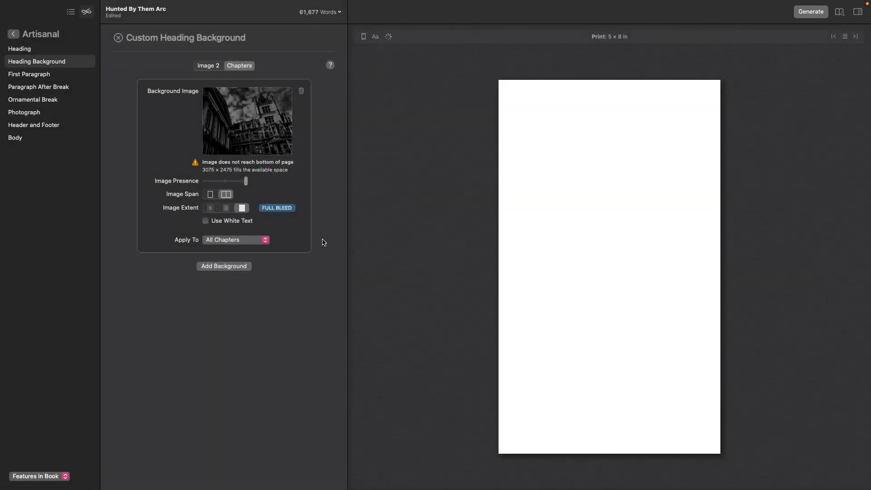
{"action": "left_click", "coordinate": [236, 239]}
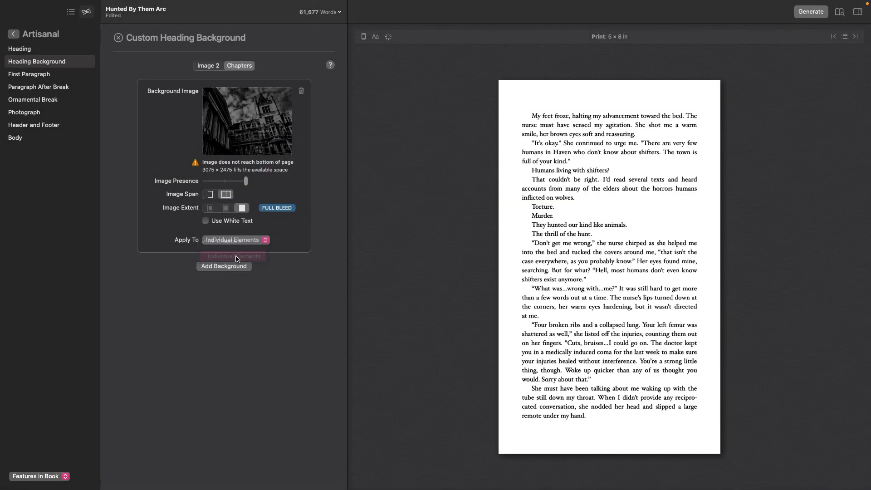
{"action": "left_click", "coordinate": [239, 65]}
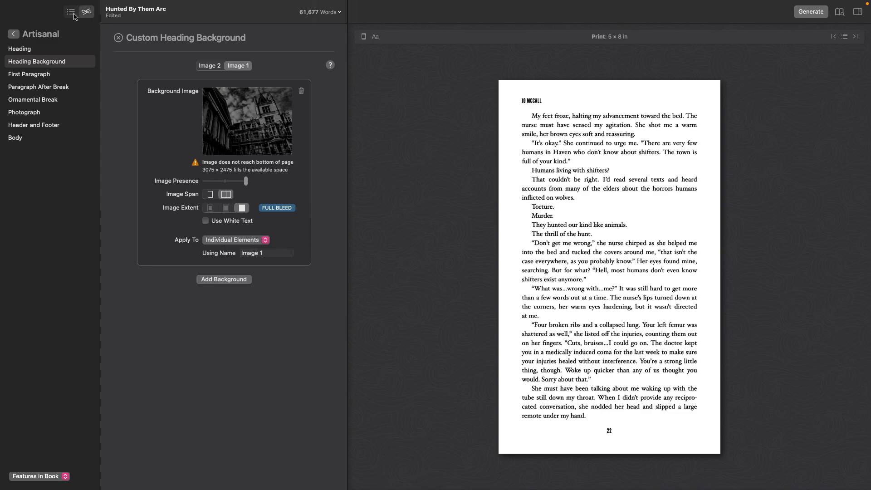
{"action": "left_click", "coordinate": [71, 12]}
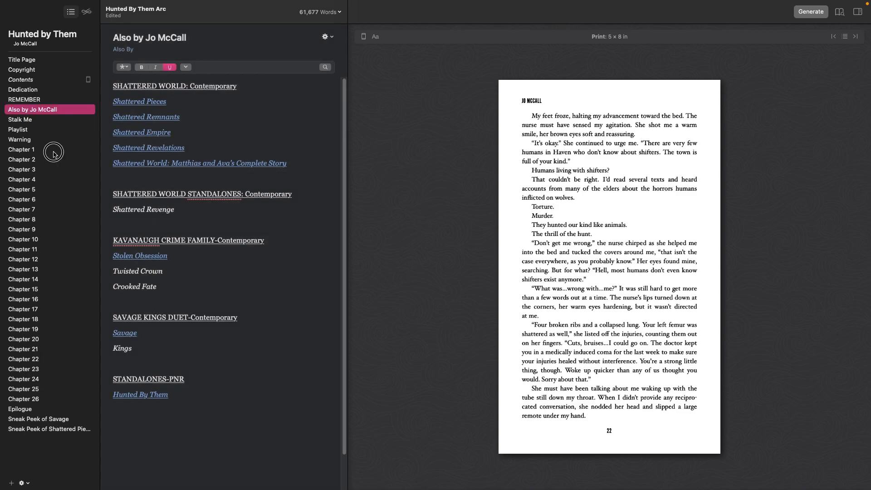
Step: Give Chapter 1 the Image 2 crown heading background, turning its opening spread black
{"action": "left_click", "coordinate": [22, 149]}
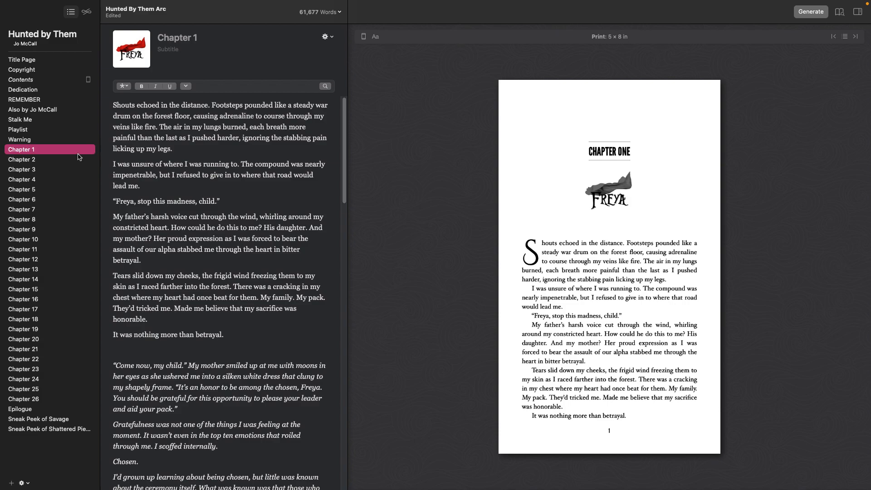
{"action": "left_click", "coordinate": [325, 37]}
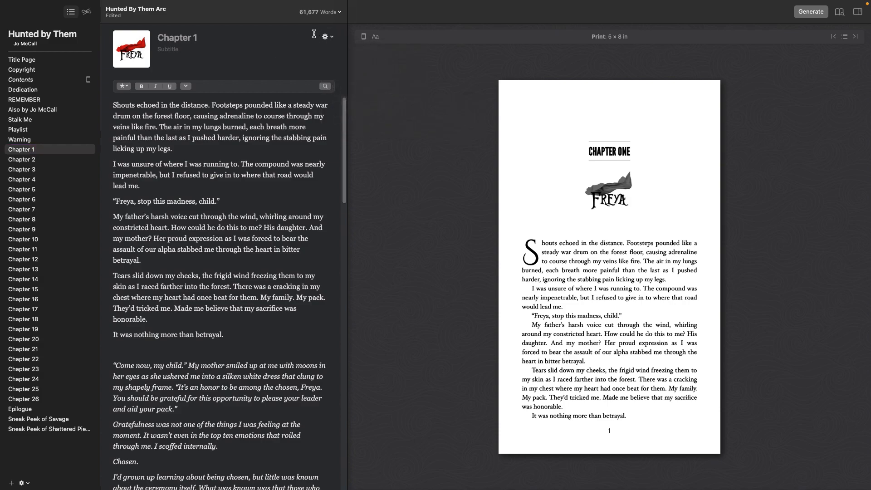
{"action": "left_click", "coordinate": [325, 37]}
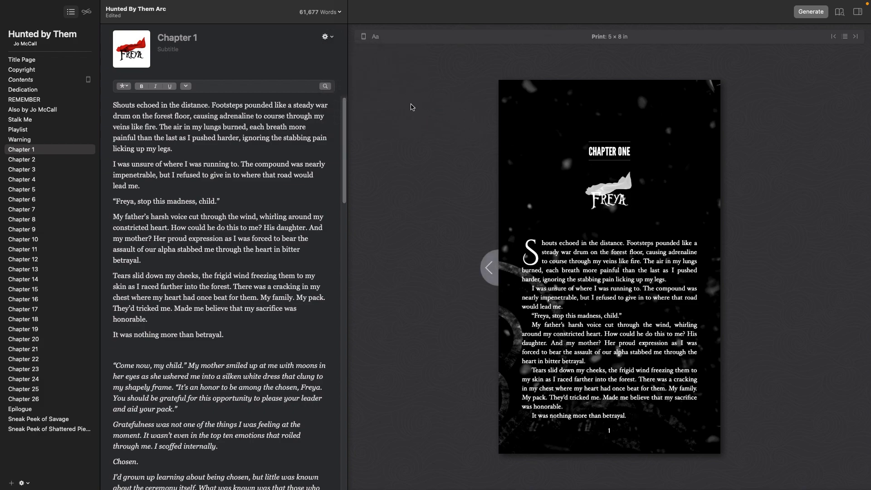
{"action": "left_click", "coordinate": [324, 37]}
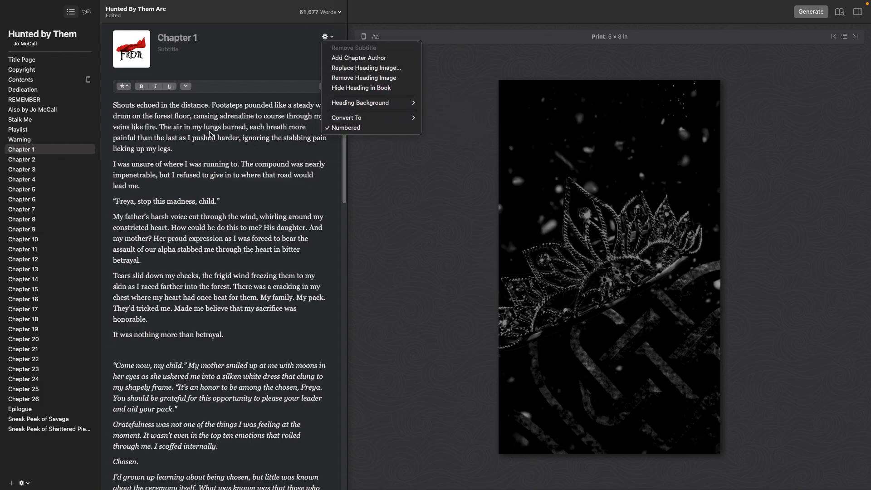
{"action": "left_click", "coordinate": [87, 12]}
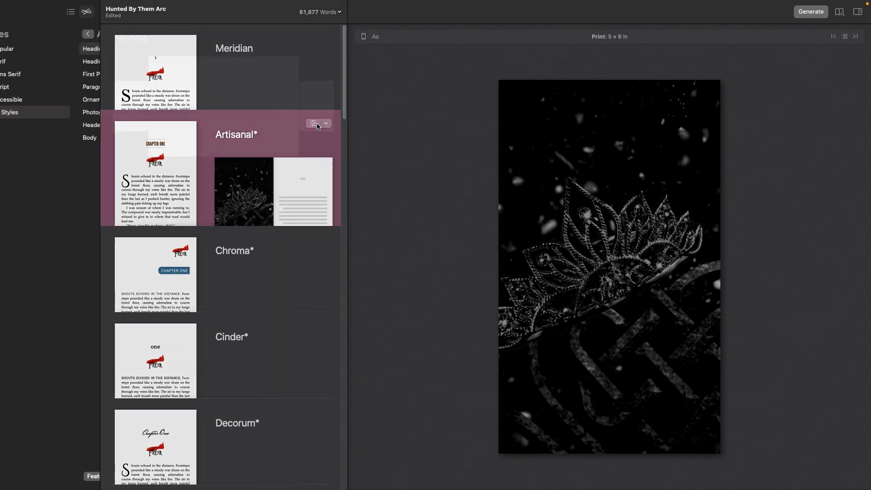
Step: Delete the Artisanal style's custom Image 1 heading background, then bring up Print Settings
{"action": "left_click", "coordinate": [317, 123]}
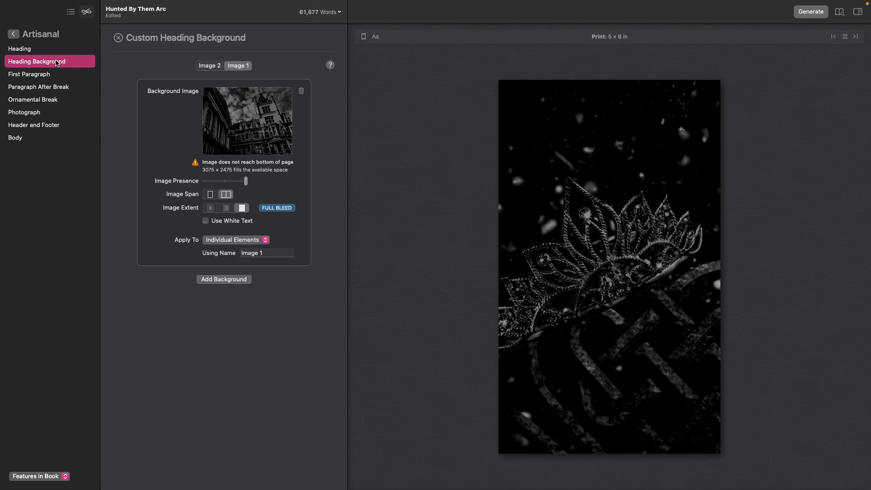
{"action": "left_click", "coordinate": [301, 91]}
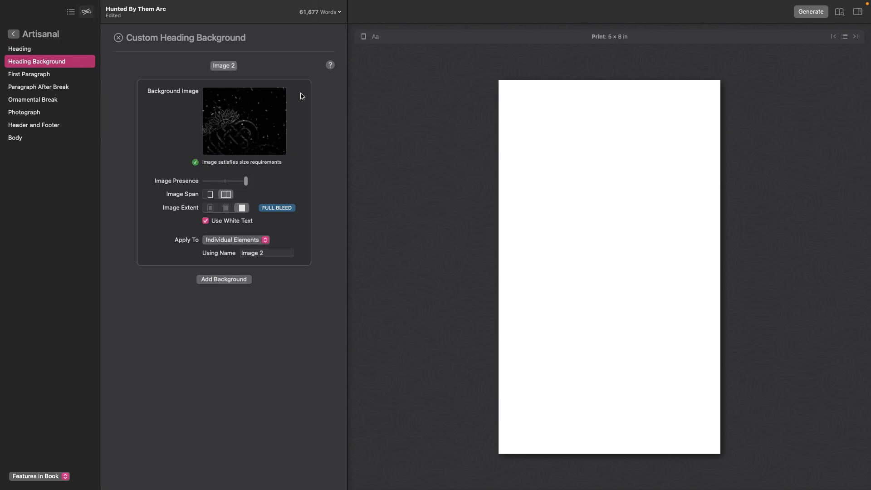
{"action": "left_click", "coordinate": [118, 38]}
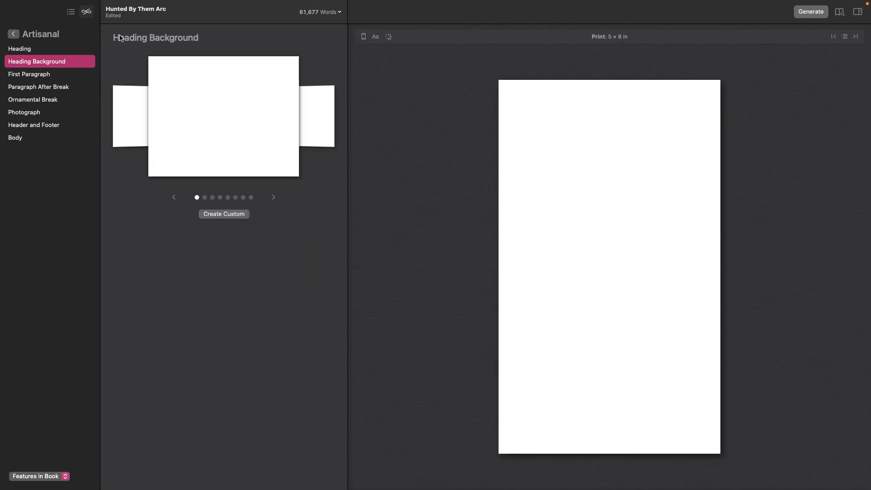
{"action": "left_click", "coordinate": [57, 5]}
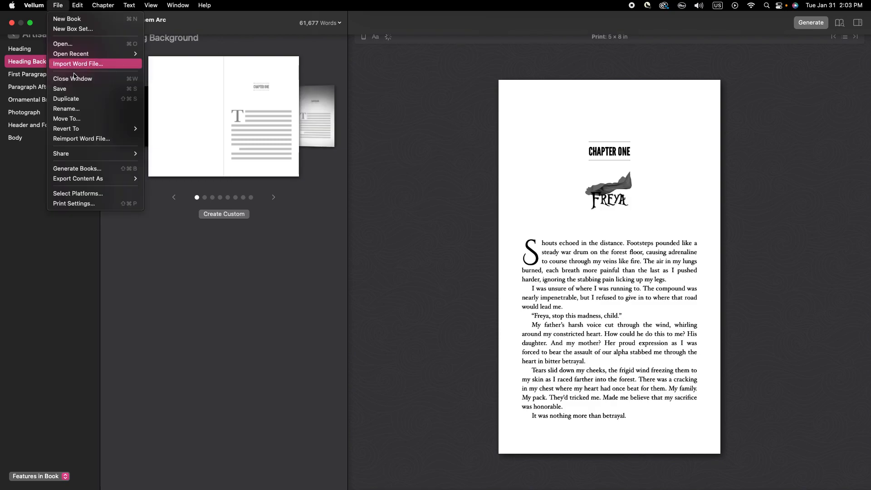
{"action": "left_click", "coordinate": [74, 203]}
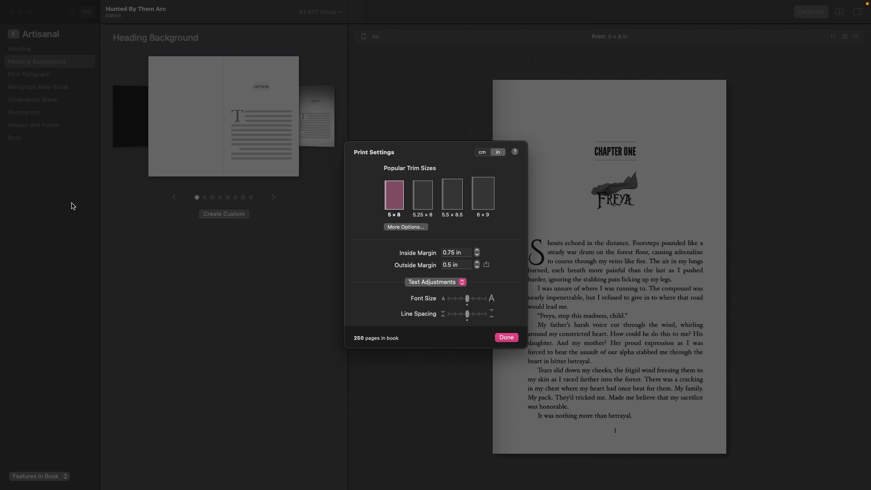
{"action": "mouse_move", "coordinate": [534, 341]}
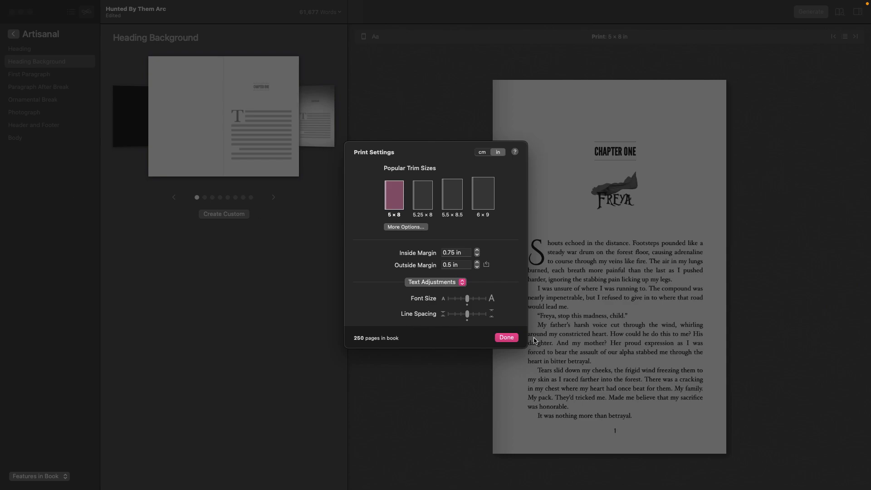
Step: Confirm the 250-page count at 5×8 and close Print Settings
{"action": "left_click", "coordinate": [505, 337]}
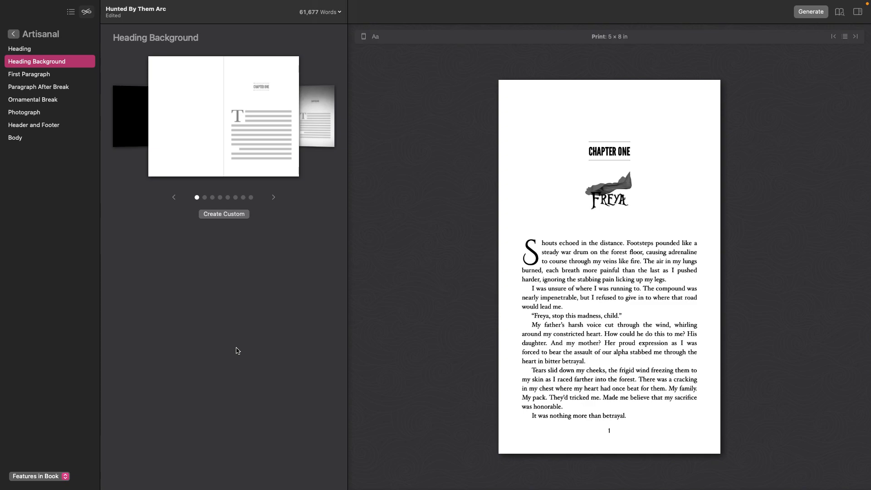
Step: Apply the grey swirl full-bleed preset as the chapter heading background
{"action": "left_click", "coordinate": [273, 197]}
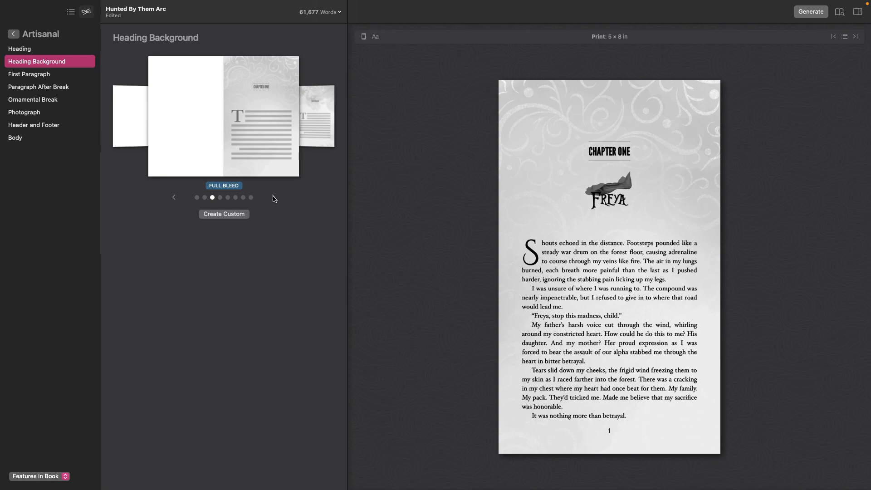
{"action": "mouse_move", "coordinate": [686, 97]}
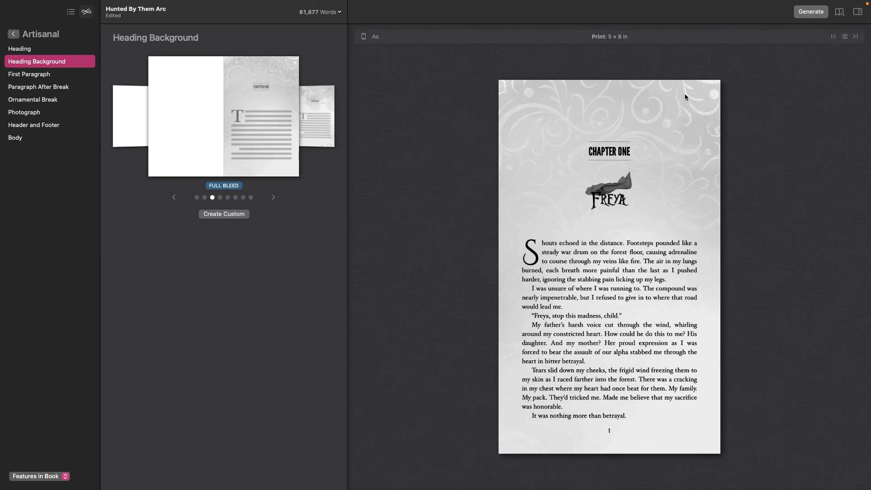